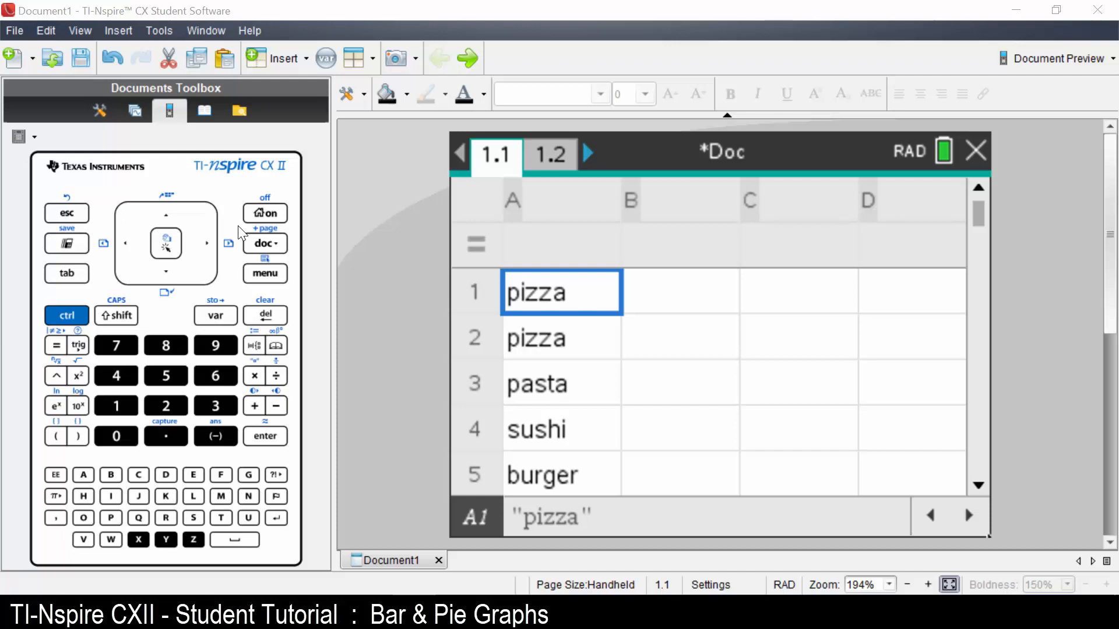
{"action": "mouse_move", "coordinate": [240, 285]}
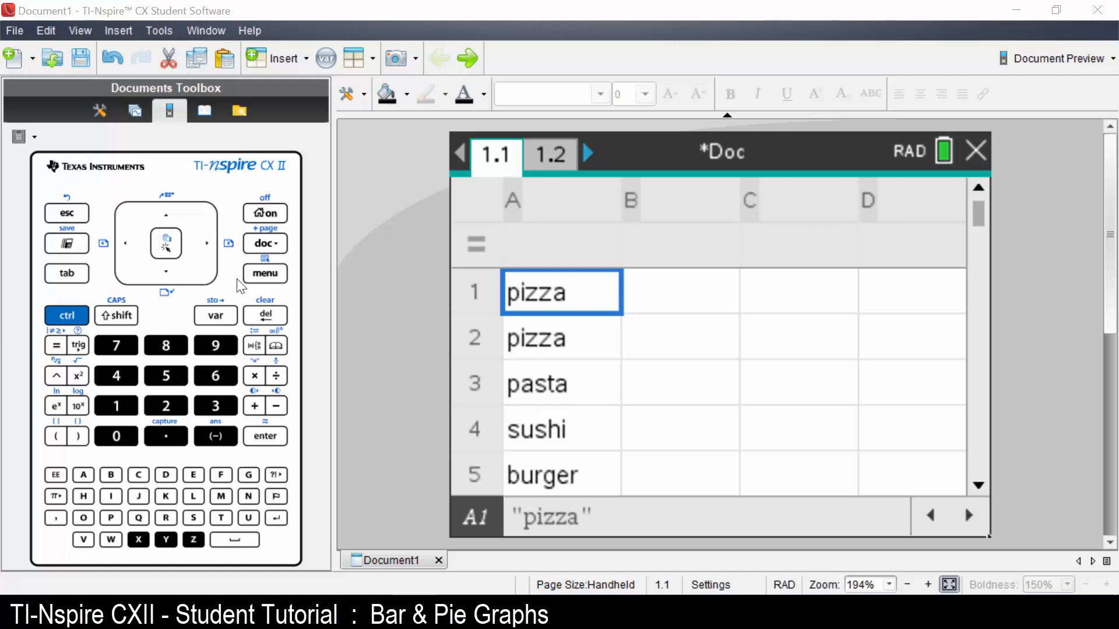
- Select column A's header cell to name the food-choice column lunch
{"action": "left_click", "coordinate": [166, 212]}
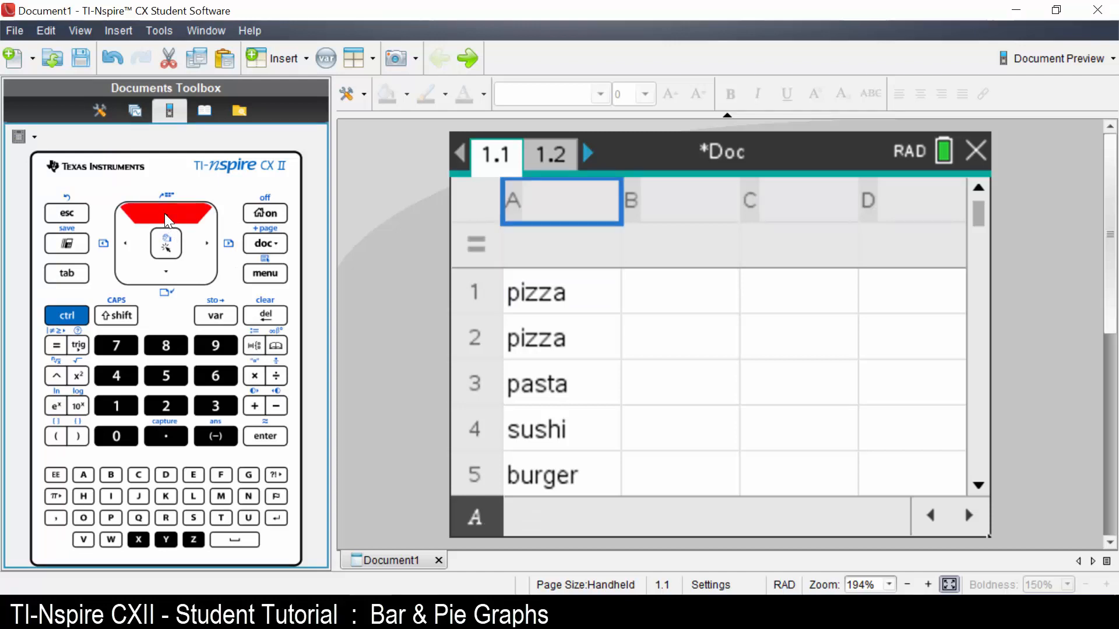
{"action": "mouse_move", "coordinate": [207, 346]}
{"action": "type", "text": "lunch"}
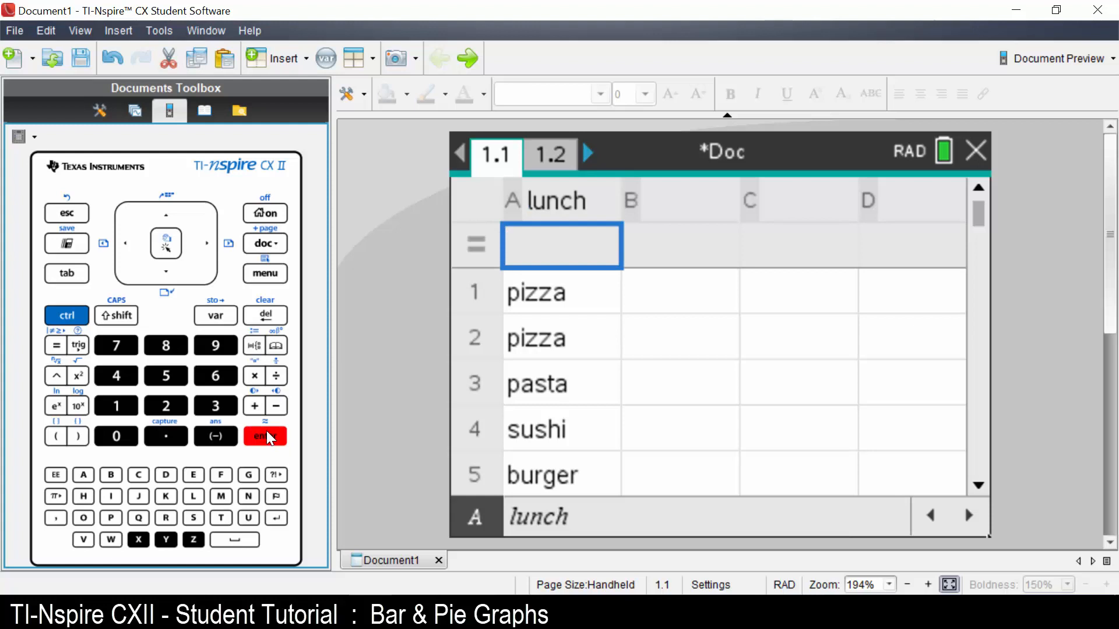
{"action": "mouse_move", "coordinate": [113, 356]}
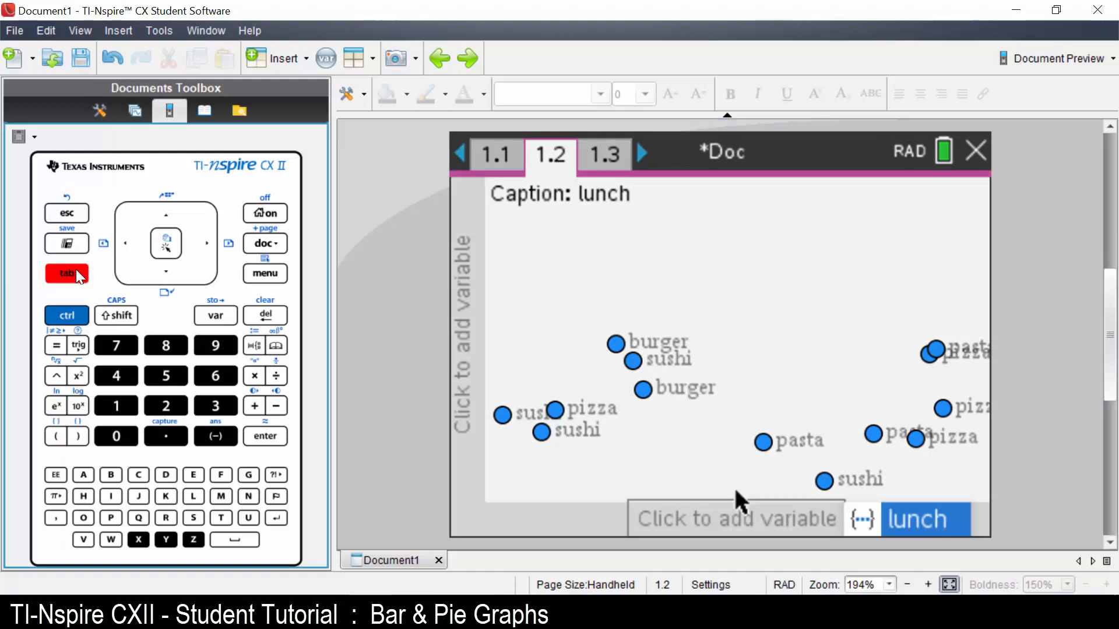
{"action": "mouse_move", "coordinate": [165, 277]}
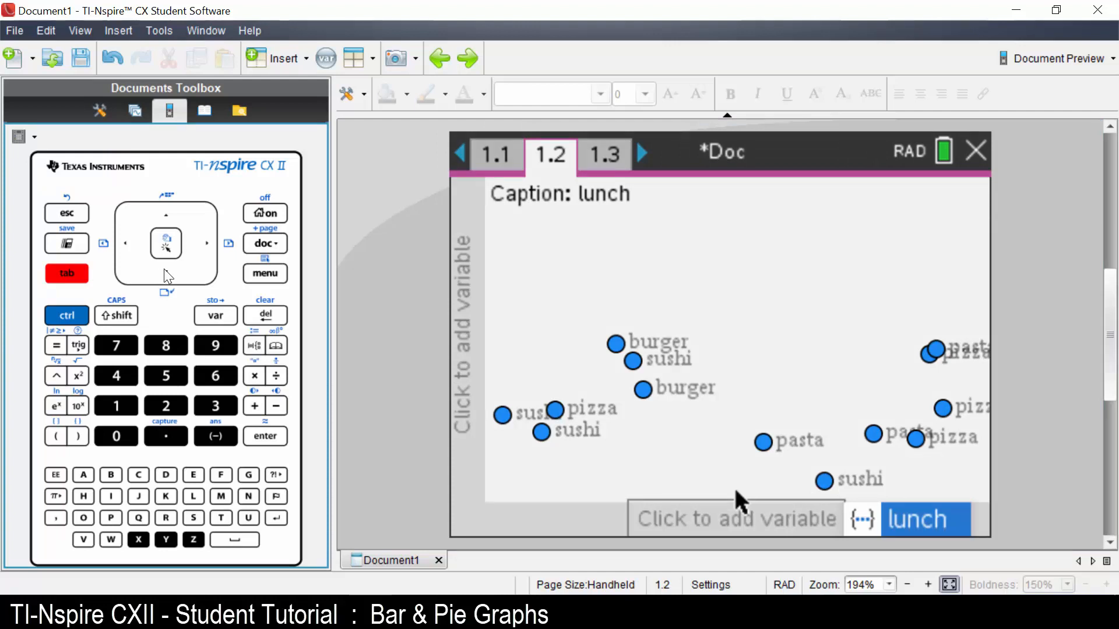
- Assign the lunch variable to the horizontal axis of the Data & Statistics plot
{"action": "left_click", "coordinate": [165, 243]}
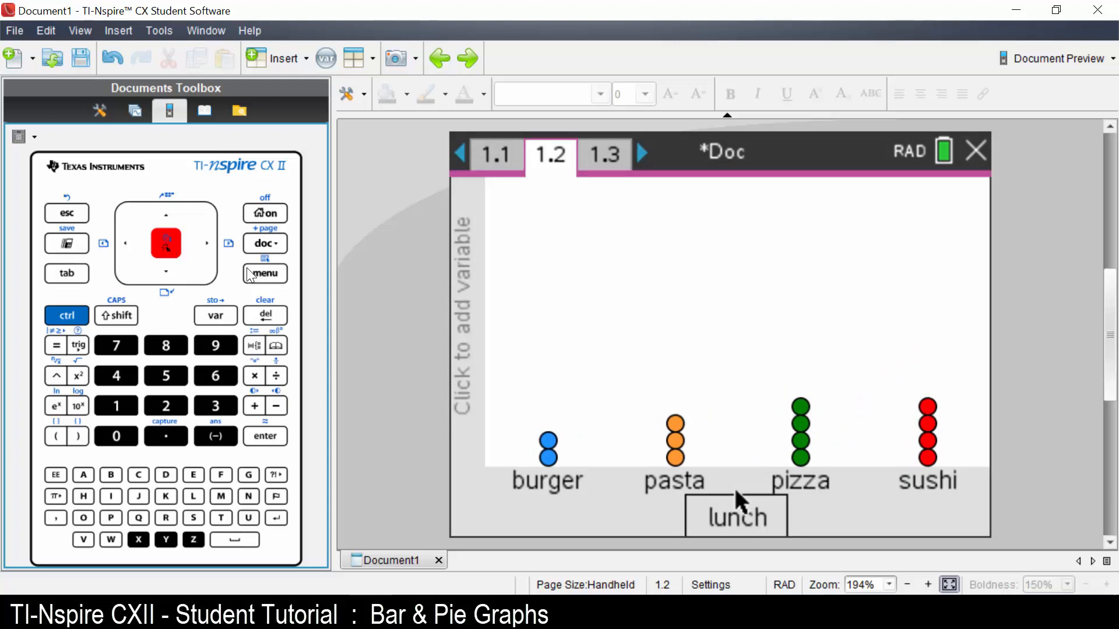
- Switch the lunch dot chart to the Pie Chart plot type
{"action": "left_click", "coordinate": [265, 273]}
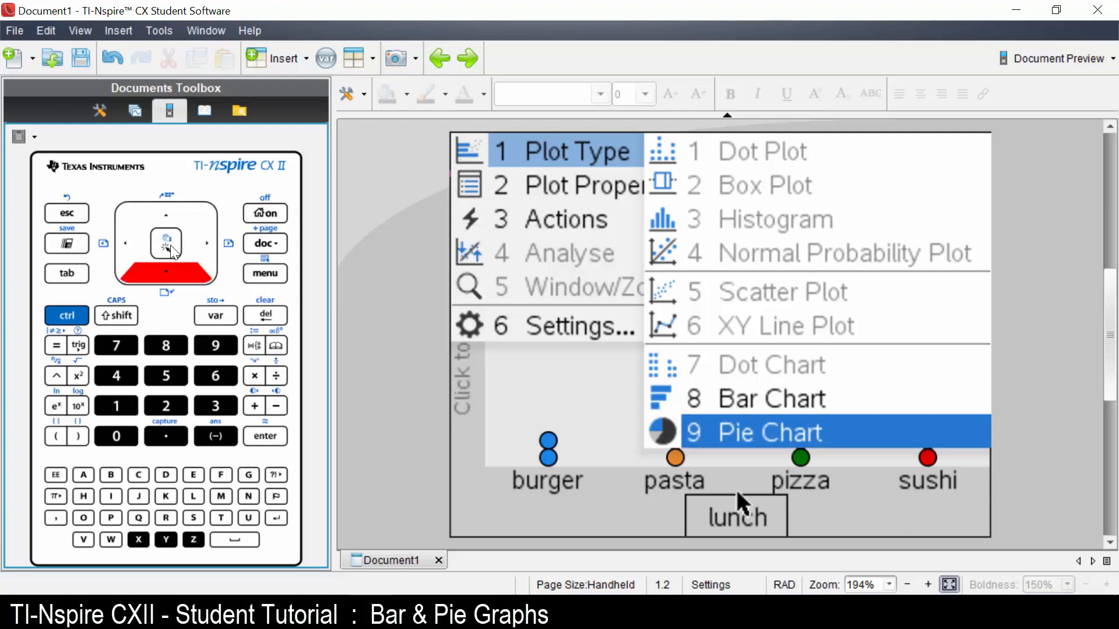
{"action": "left_click", "coordinate": [756, 431]}
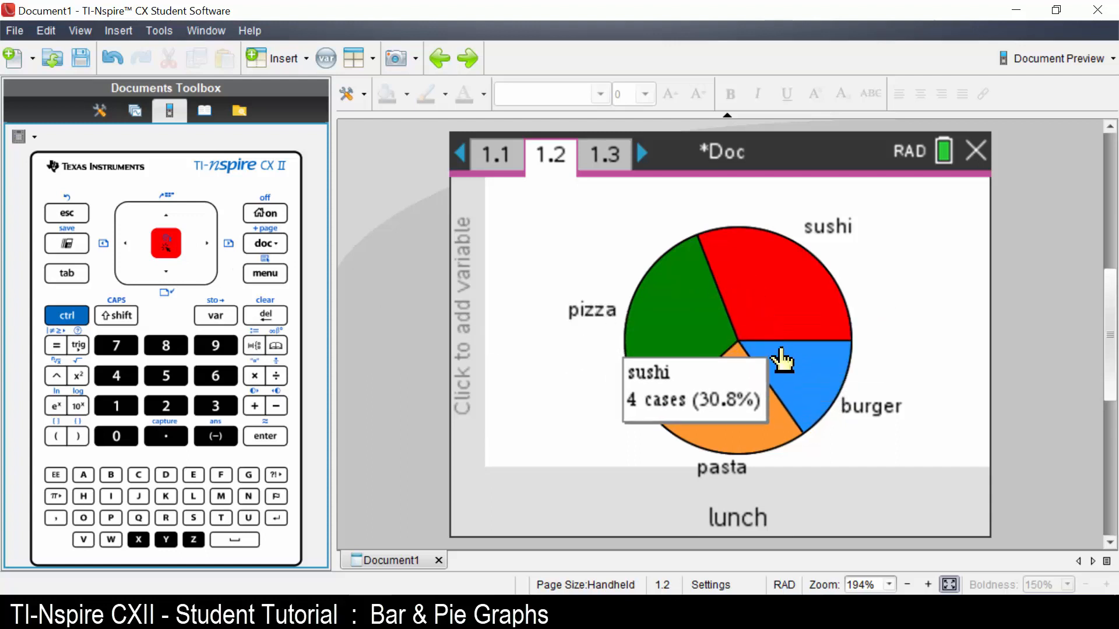
{"action": "mouse_move", "coordinate": [516, 409]}
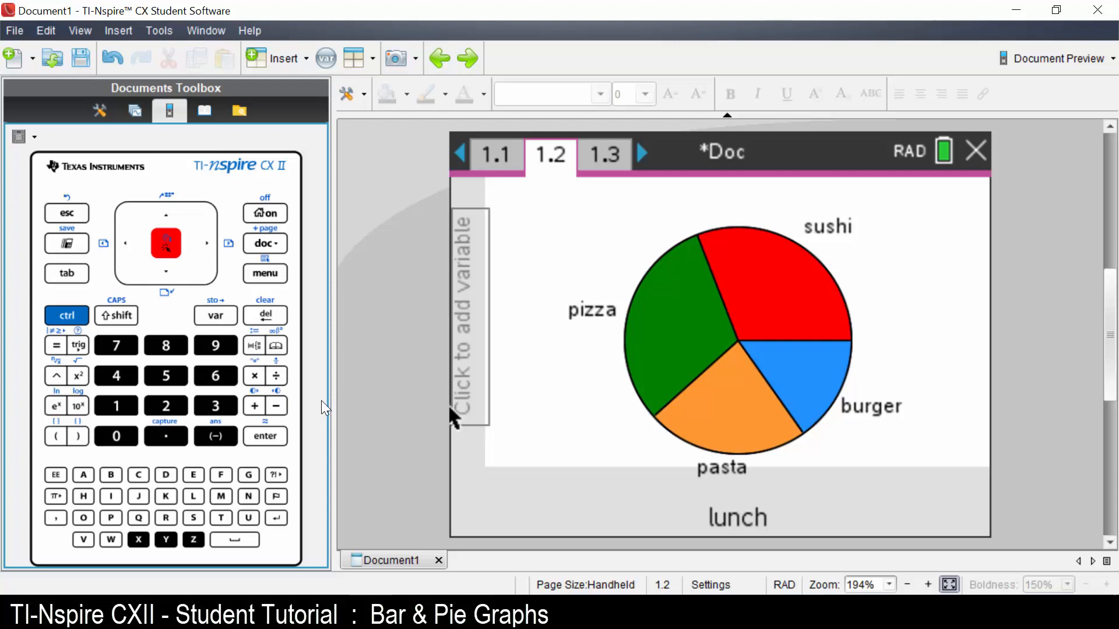
{"action": "mouse_move", "coordinate": [326, 399]}
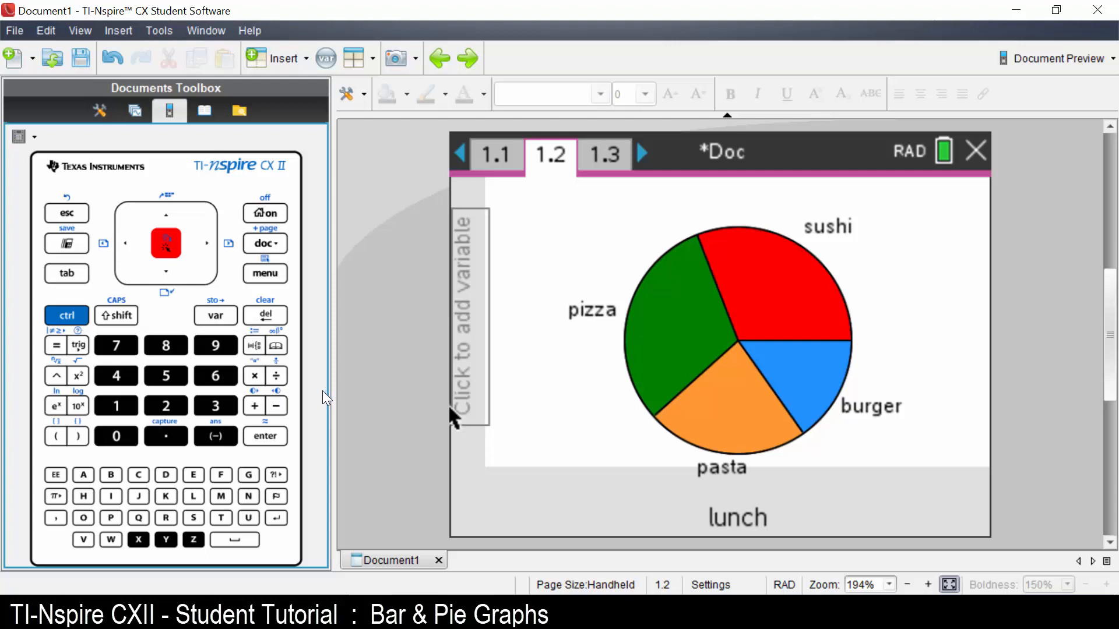
- Switch the lunch pie chart to the Bar Chart plot type
{"action": "left_click", "coordinate": [265, 273]}
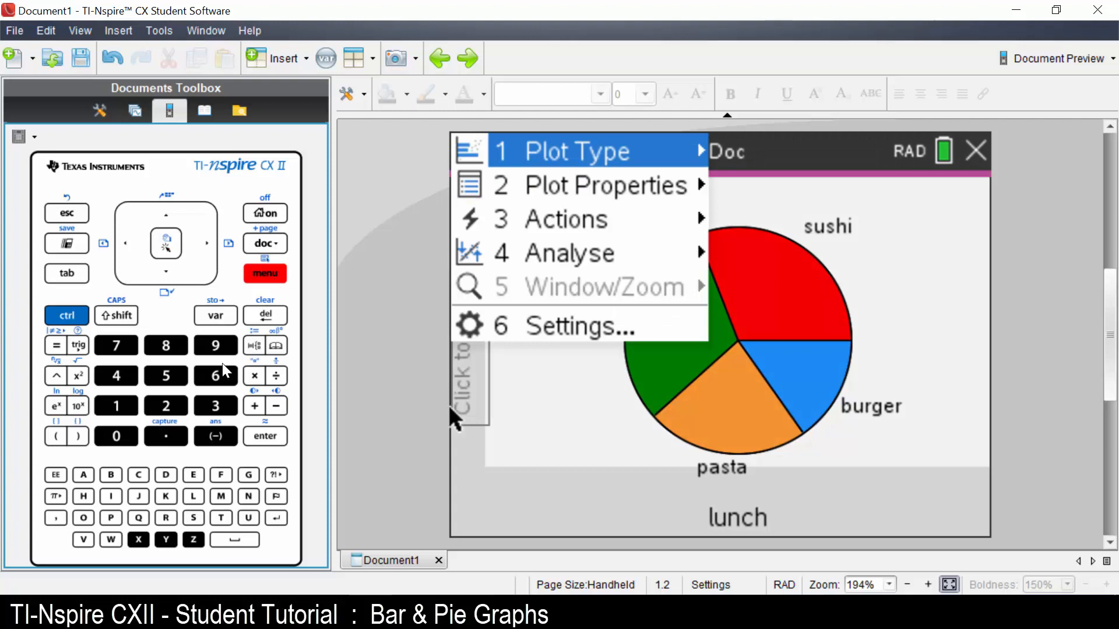
{"action": "left_click", "coordinate": [578, 151]}
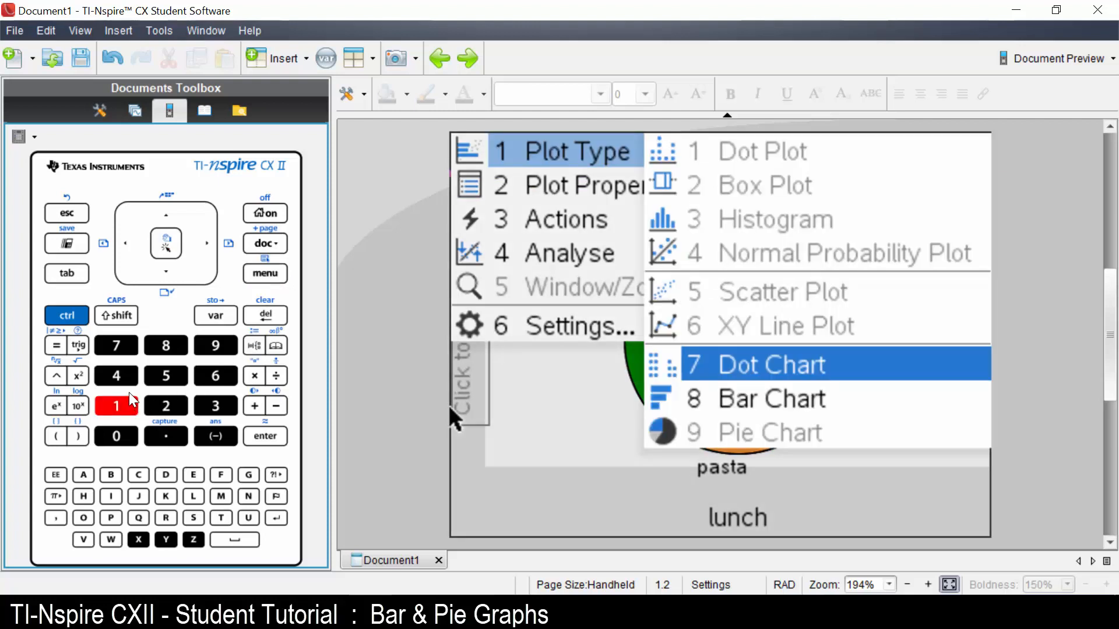
{"action": "mouse_move", "coordinate": [158, 352]}
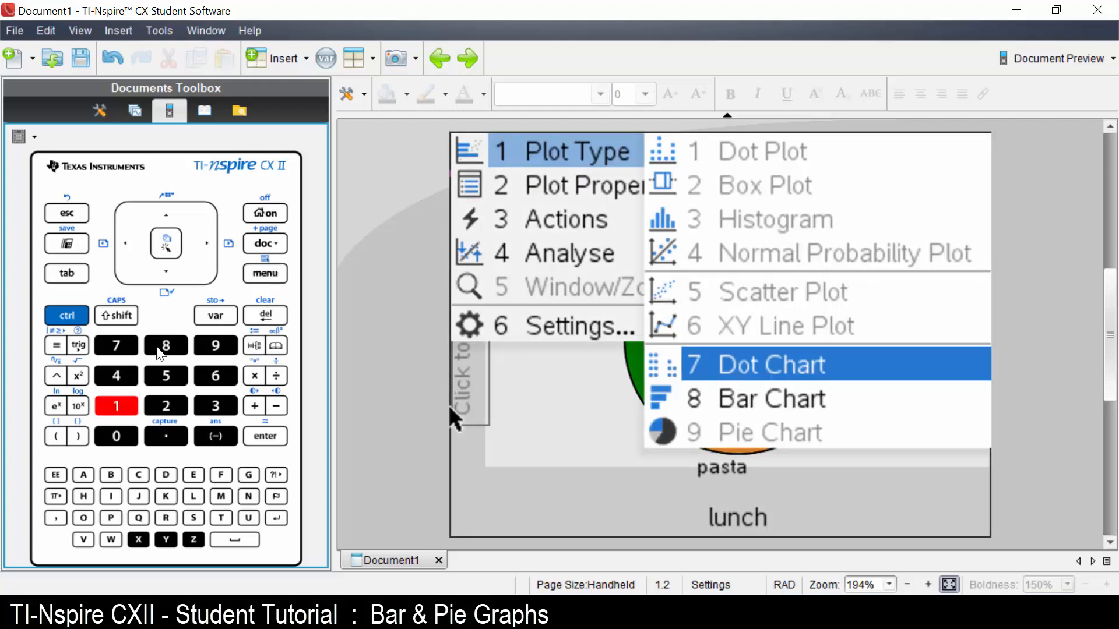
{"action": "left_click", "coordinate": [771, 399]}
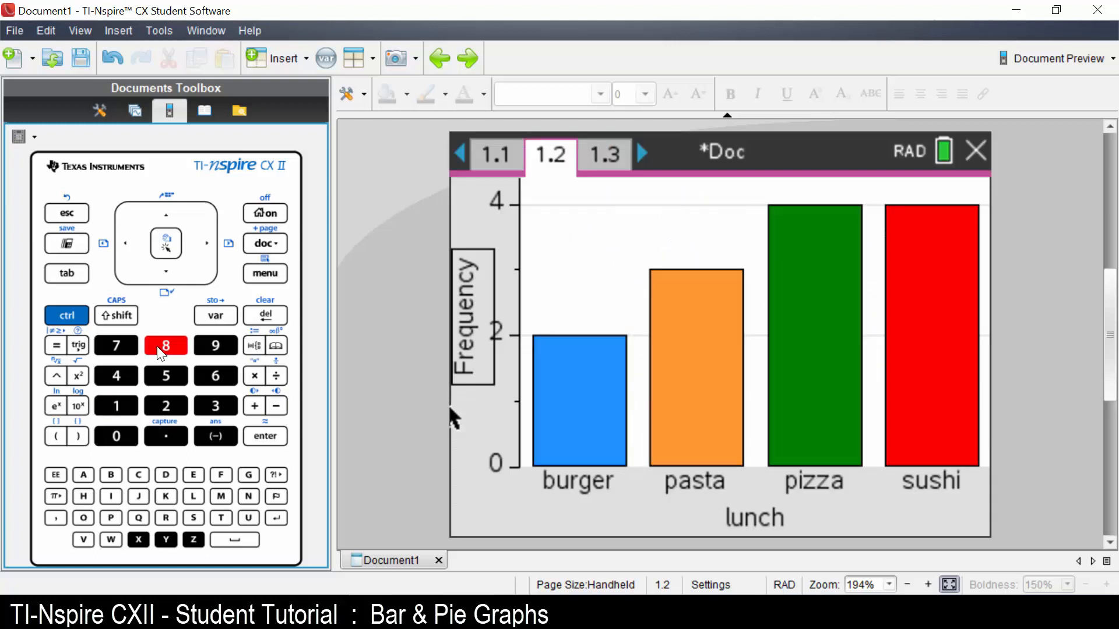
{"action": "mouse_move", "coordinate": [345, 394]}
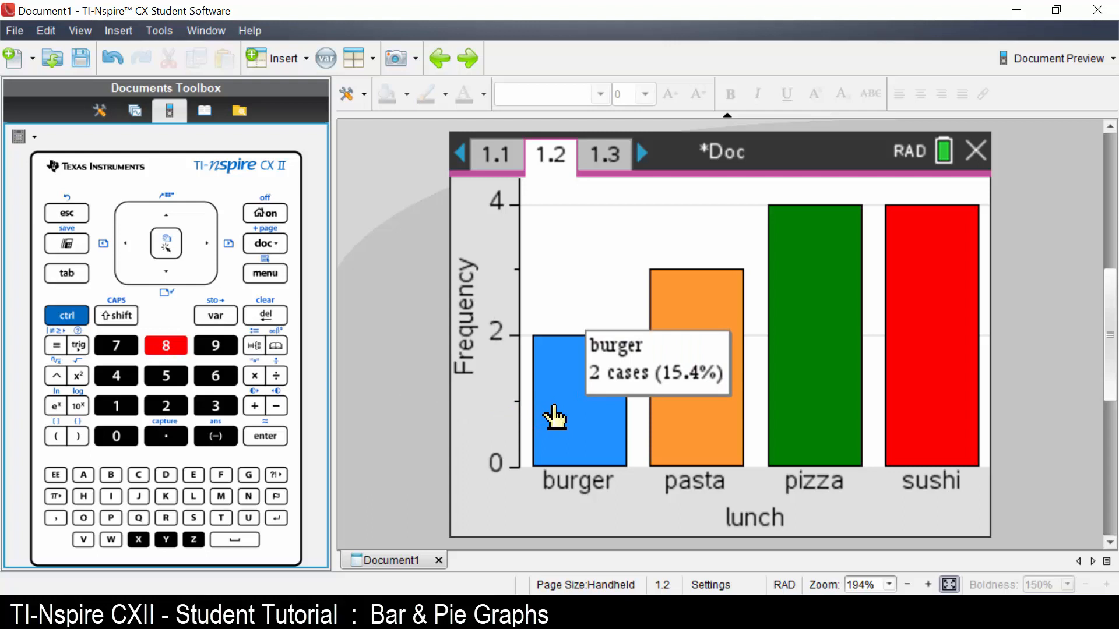
{"action": "mouse_move", "coordinate": [676, 400]}
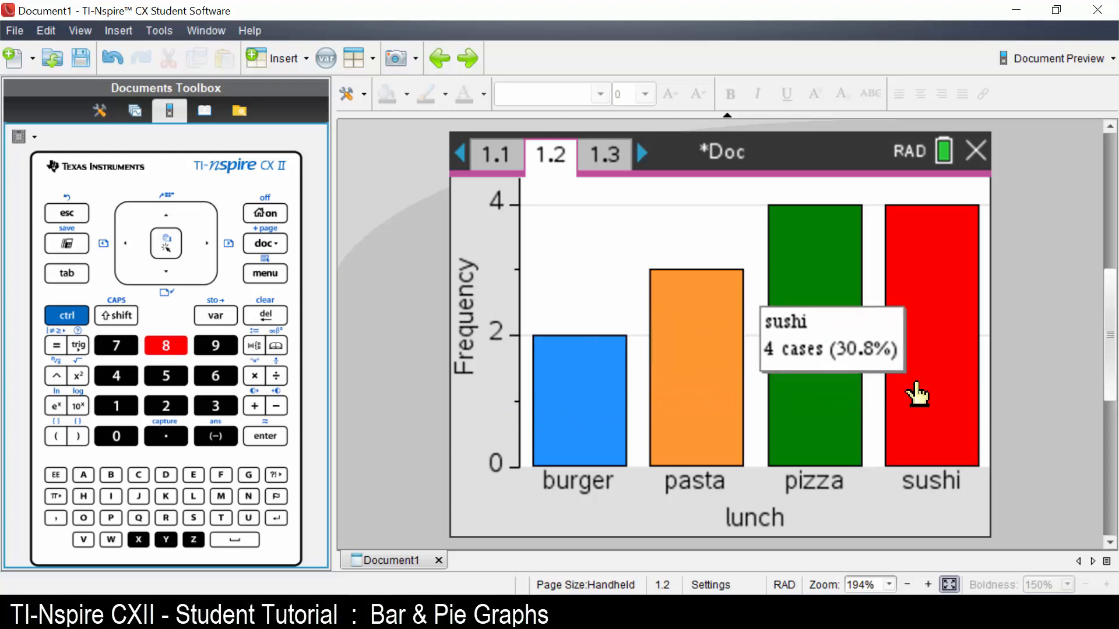
{"action": "mouse_move", "coordinate": [546, 382]}
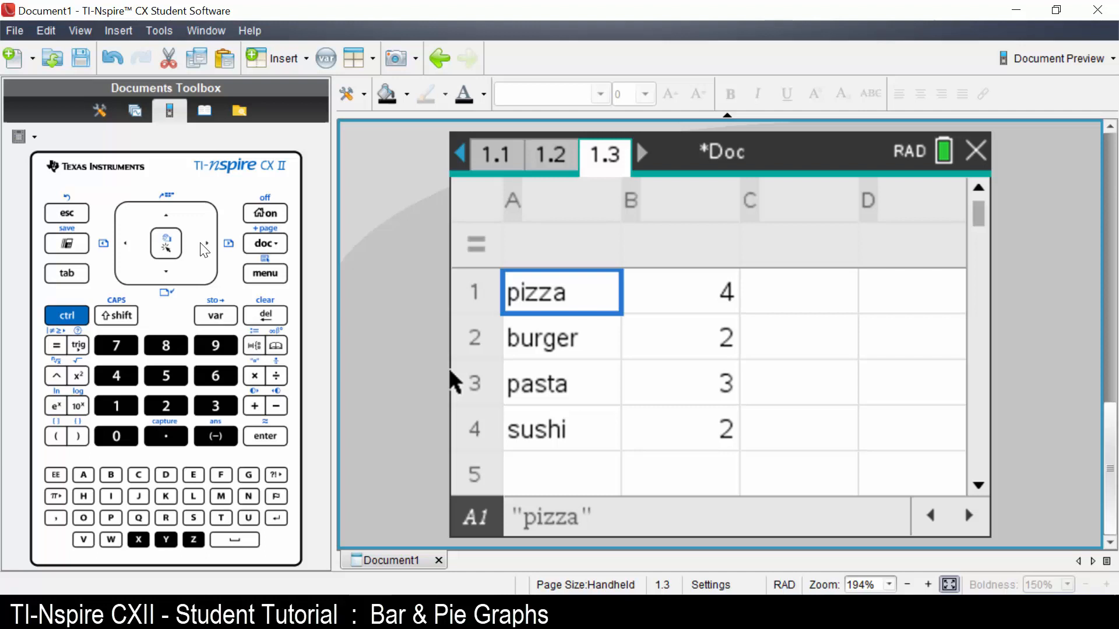
{"action": "mouse_move", "coordinate": [173, 220]}
{"action": "type", "text": "l"}
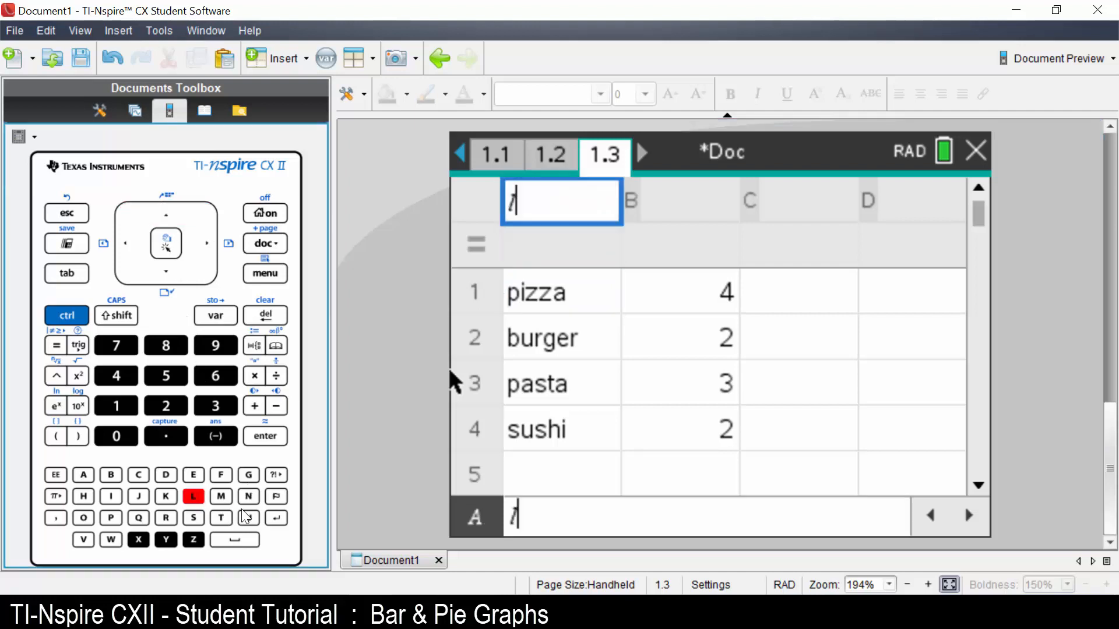
- Type the start of the name lunch into column A's header on page 1.3
{"action": "type", "text": "unc"}
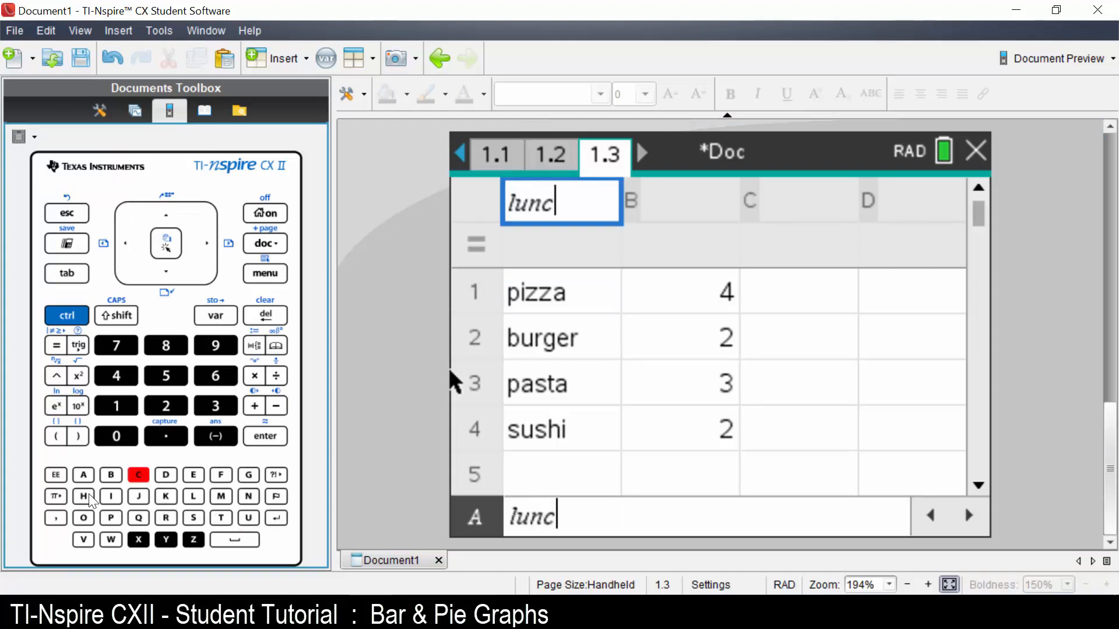
{"action": "type", "text": "h"}
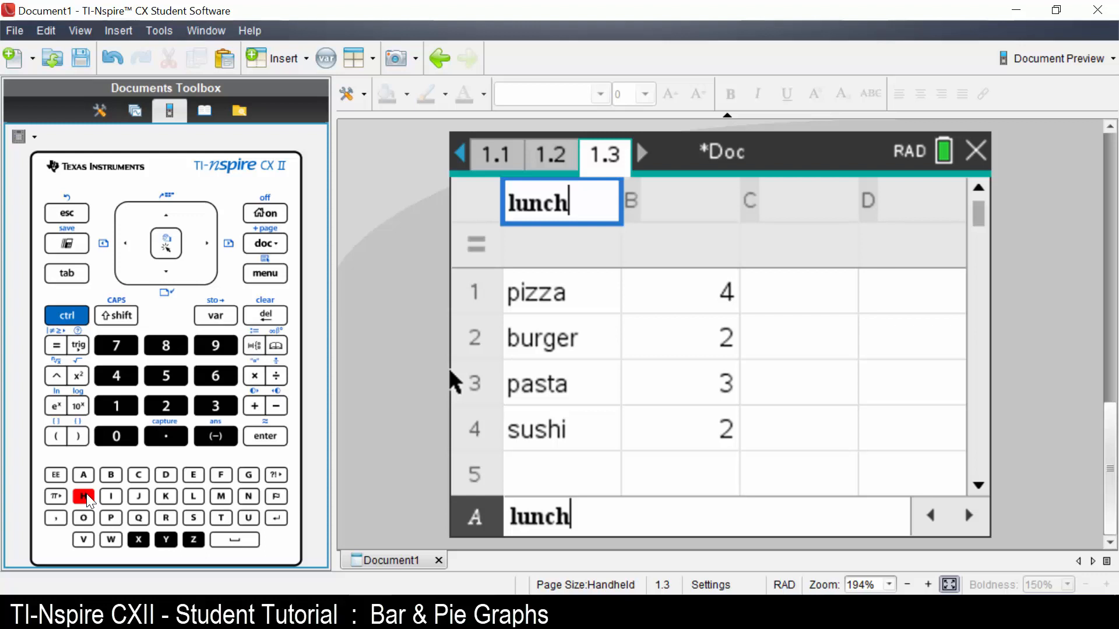
{"action": "mouse_move", "coordinate": [227, 413]}
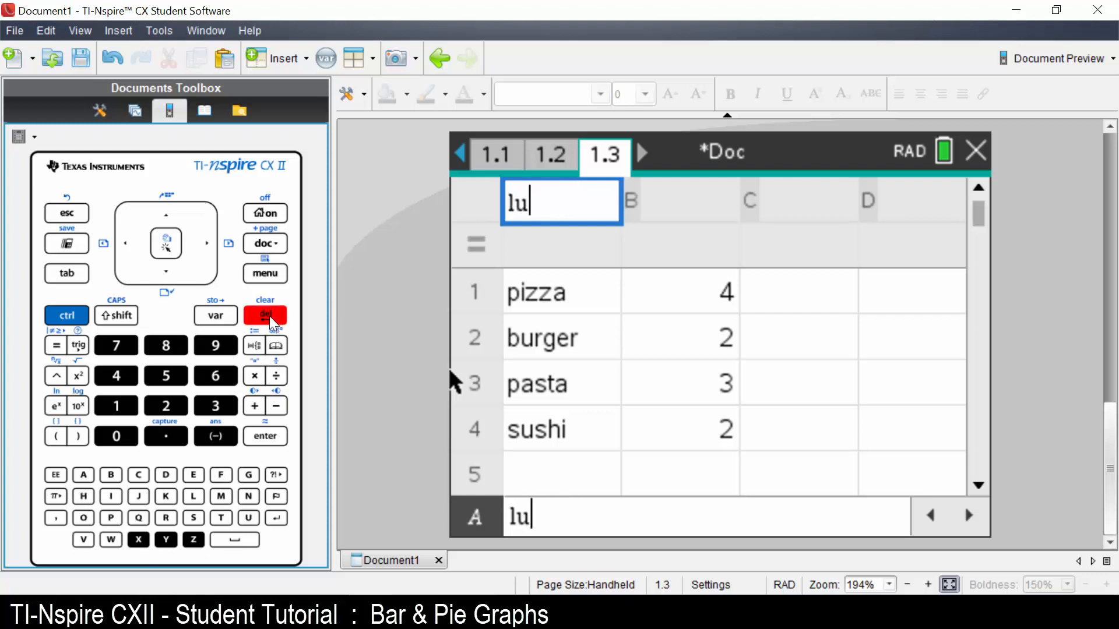
- Rename column A to meal and type freq as column B's name
{"action": "left_click", "coordinate": [266, 316]}
{"action": "type", "text": "me"}
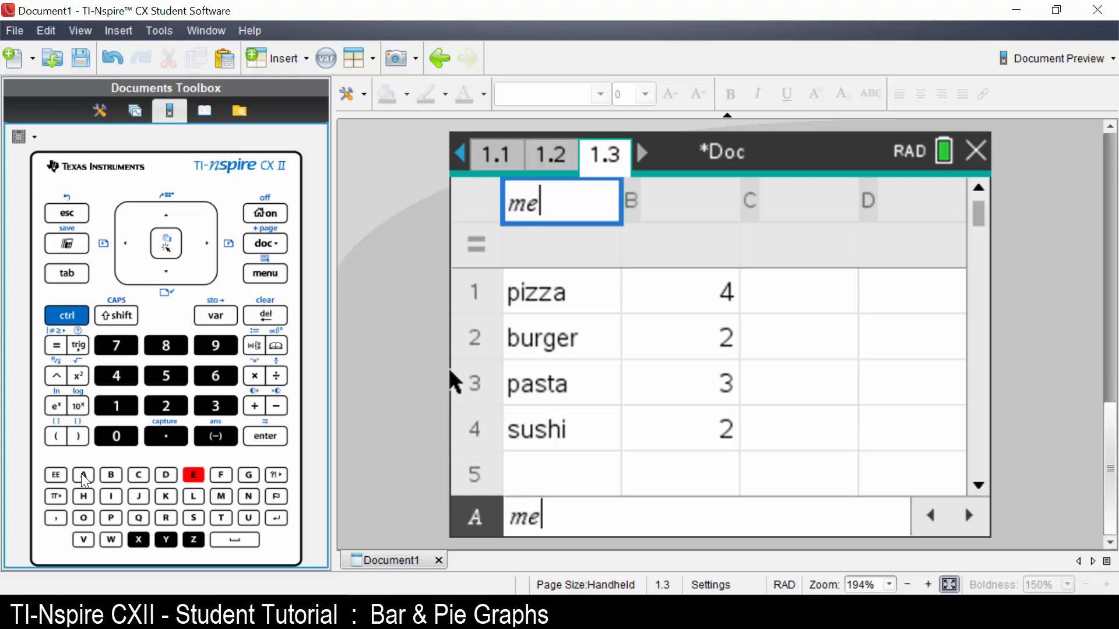
{"action": "type", "text": "al"}
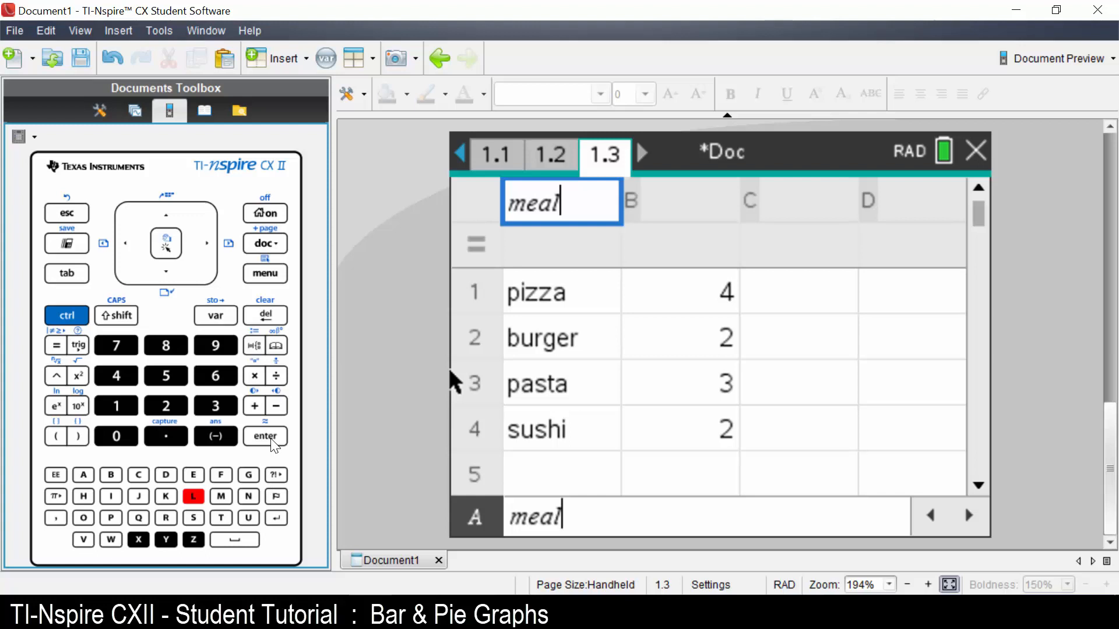
{"action": "key", "text": "enter"}
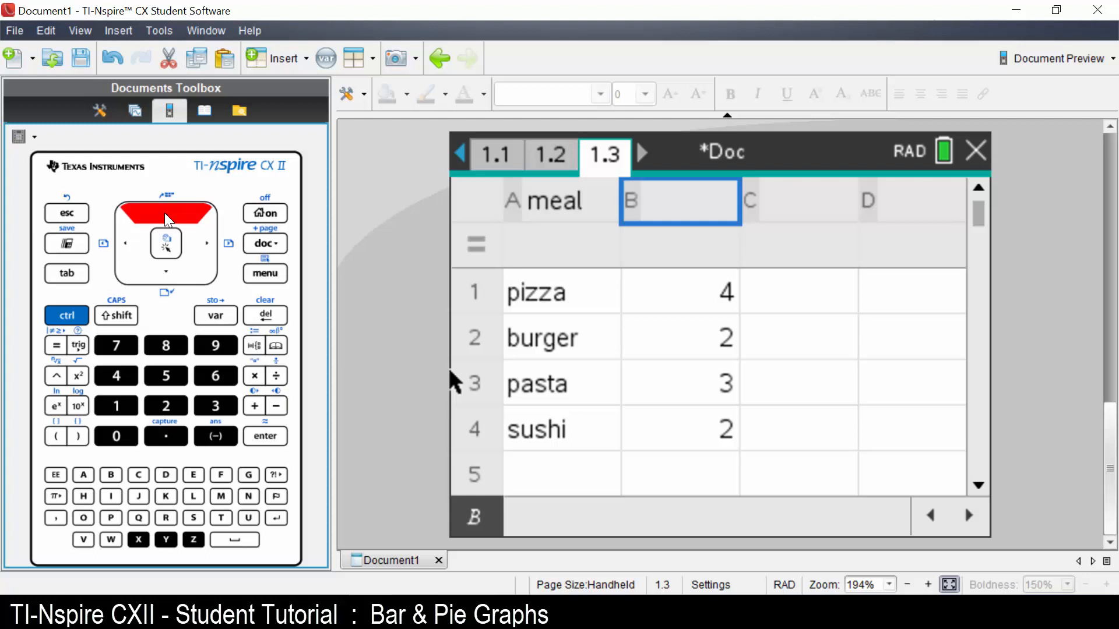
{"action": "mouse_move", "coordinate": [203, 475]}
{"action": "type", "text": "fr"}
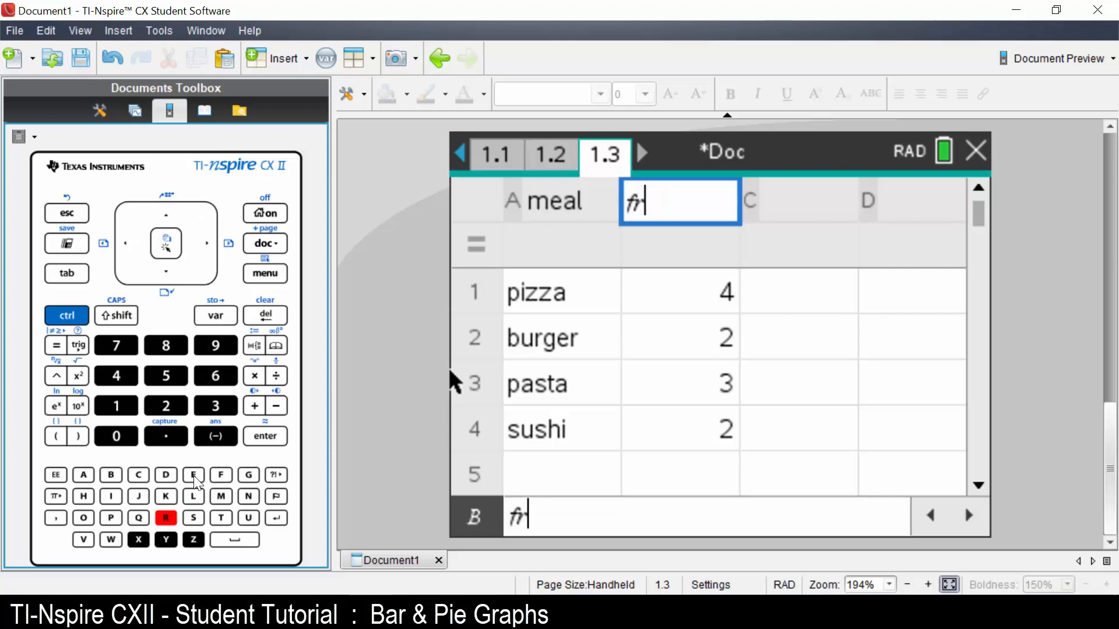
{"action": "type", "text": "e"}
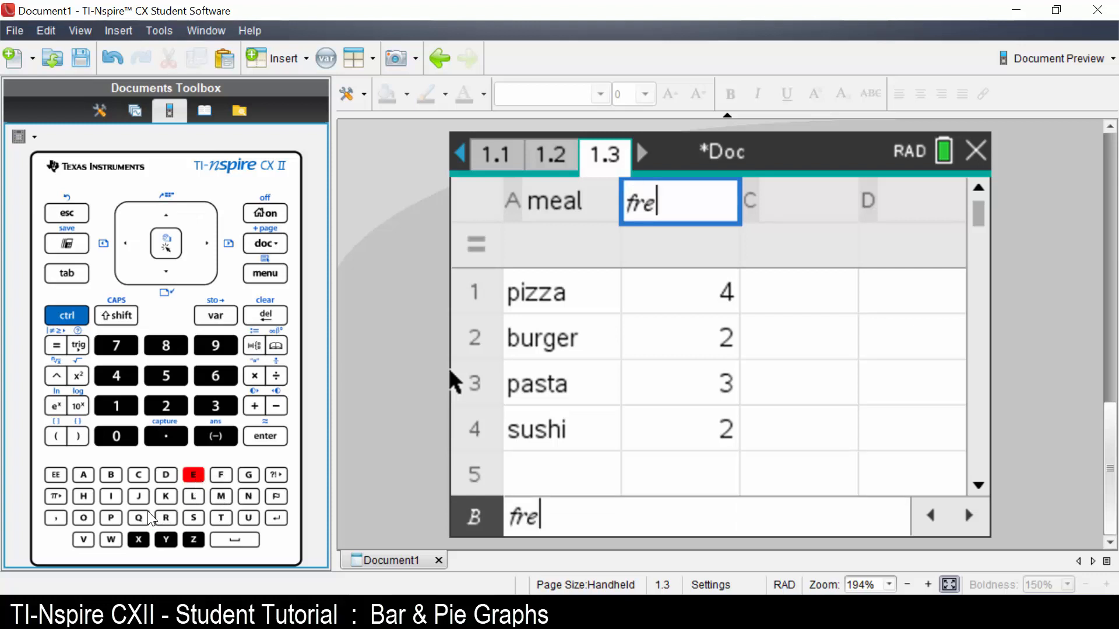
{"action": "type", "text": "q"}
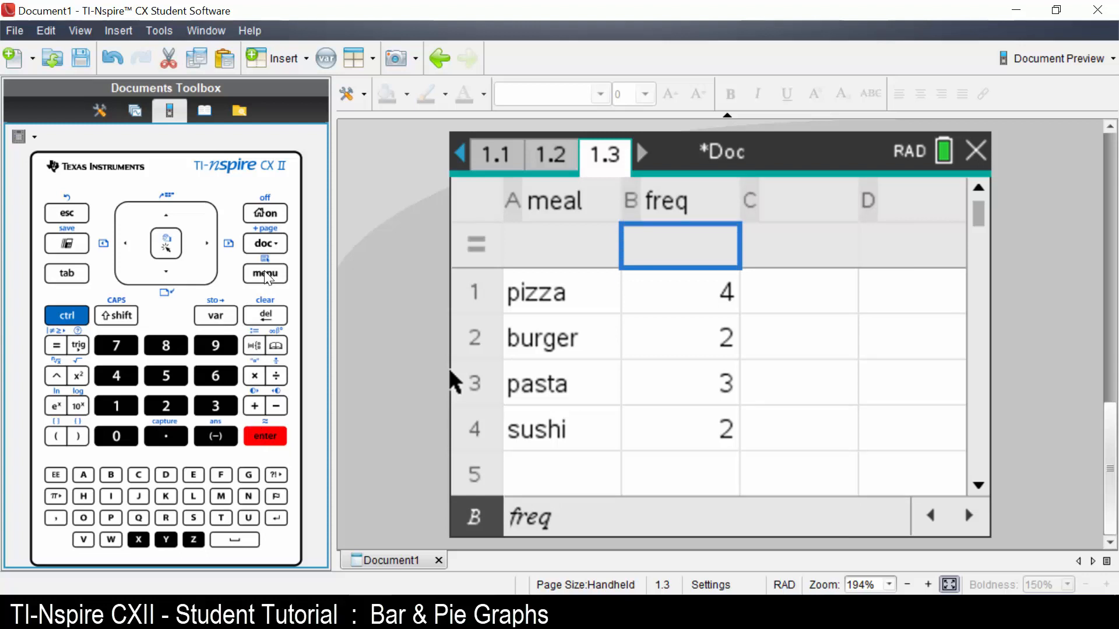
- Start a Summary Plot from the Data tools menu
{"action": "left_click", "coordinate": [264, 274]}
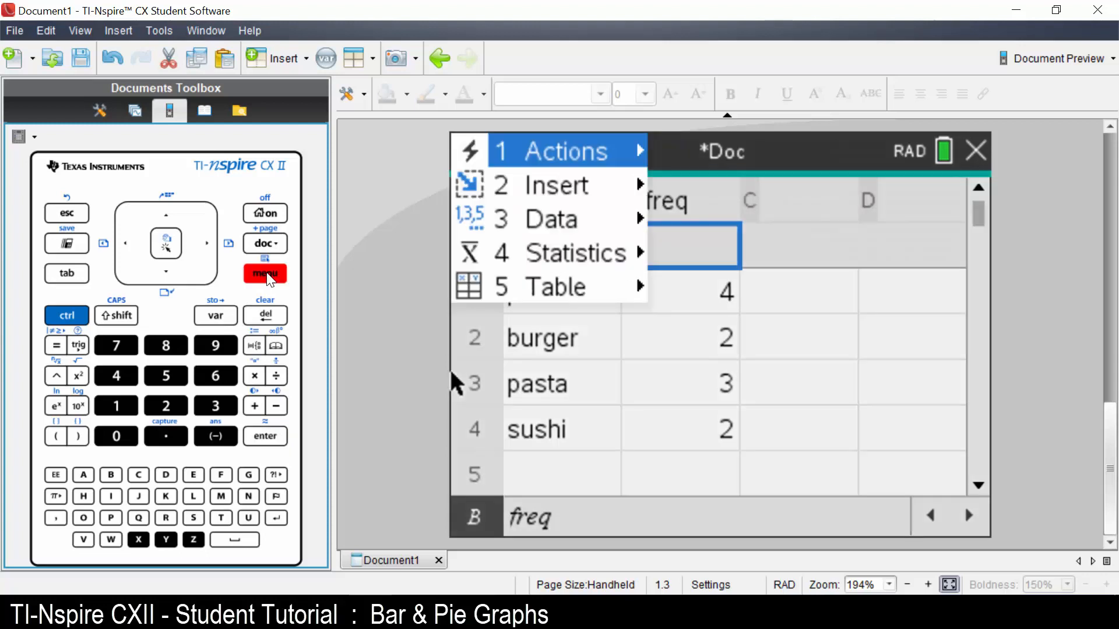
{"action": "mouse_move", "coordinate": [225, 410]}
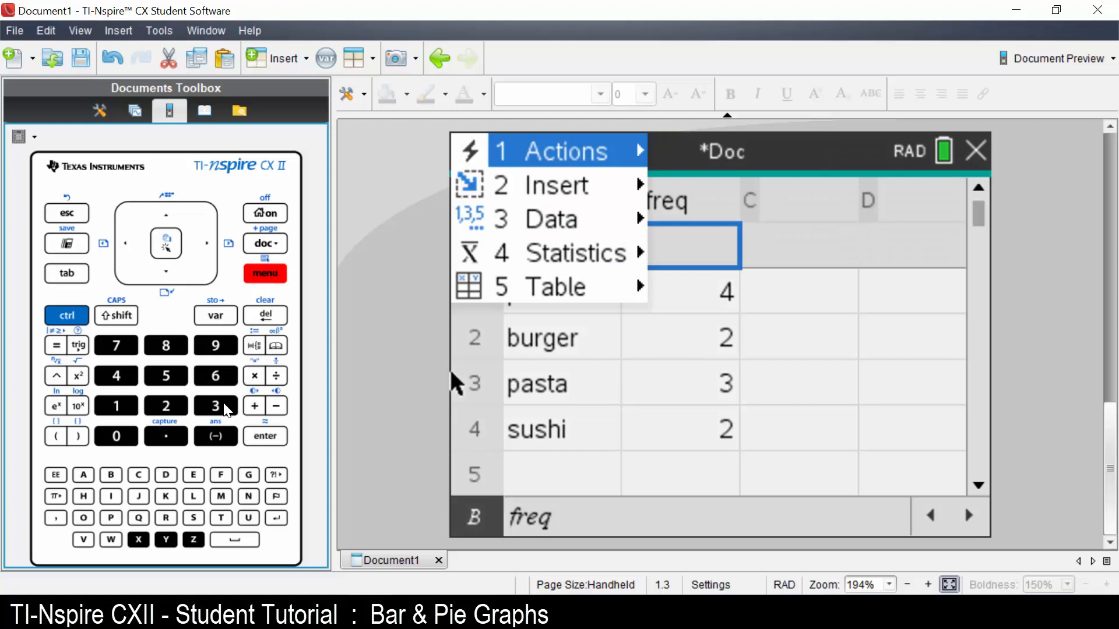
{"action": "left_click", "coordinate": [549, 219]}
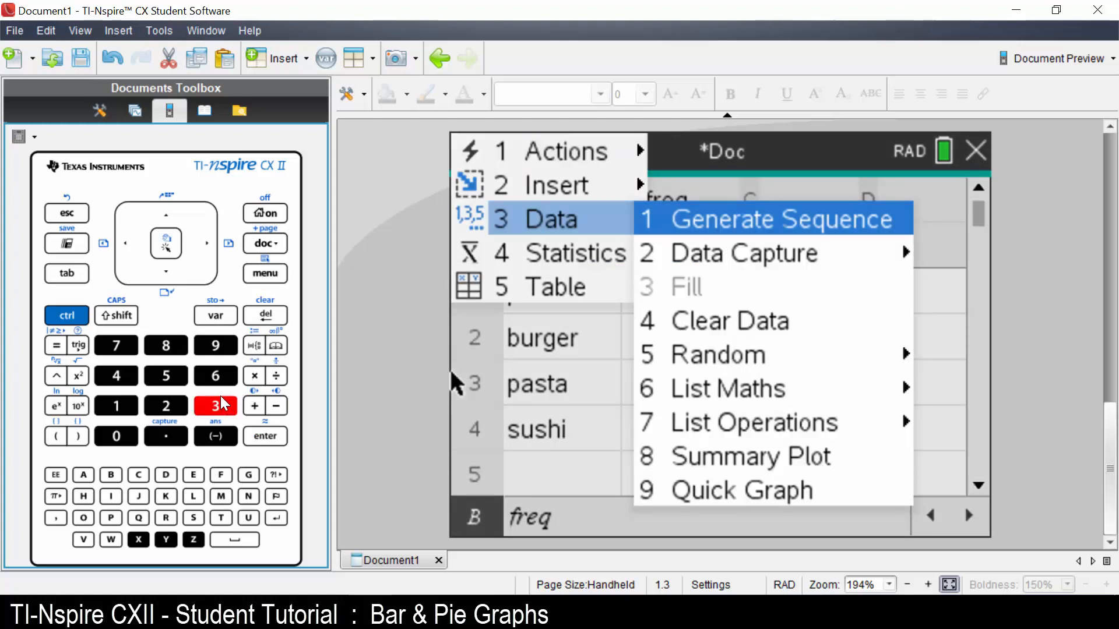
{"action": "left_click", "coordinate": [749, 457]}
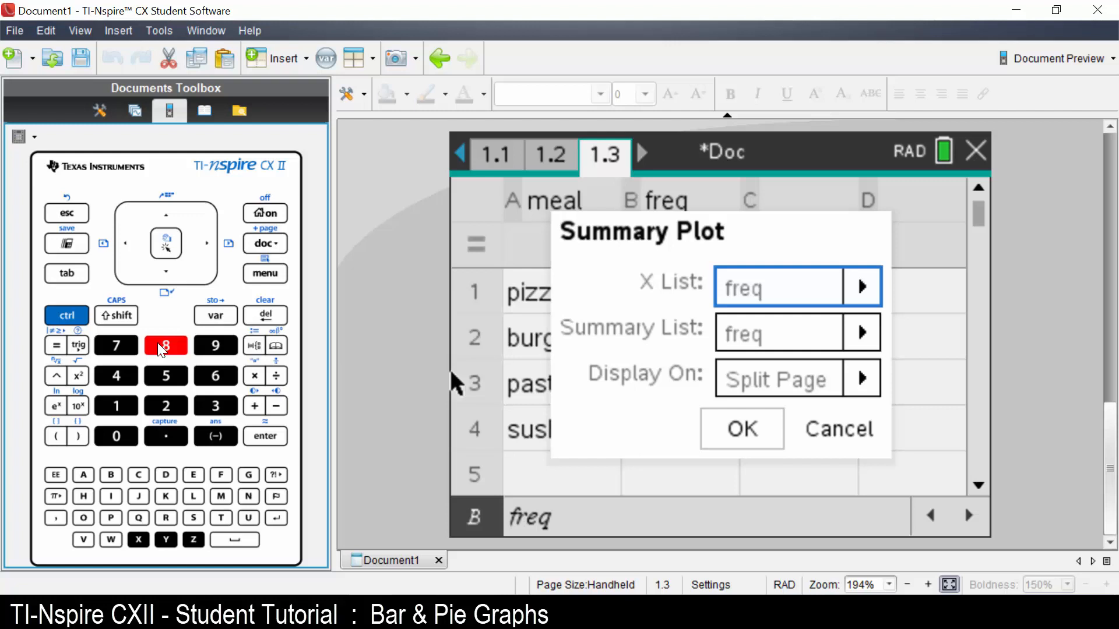
- Set X List meal, Summary List freq, Display On New Page, and create the plot
{"action": "left_click", "coordinate": [861, 287]}
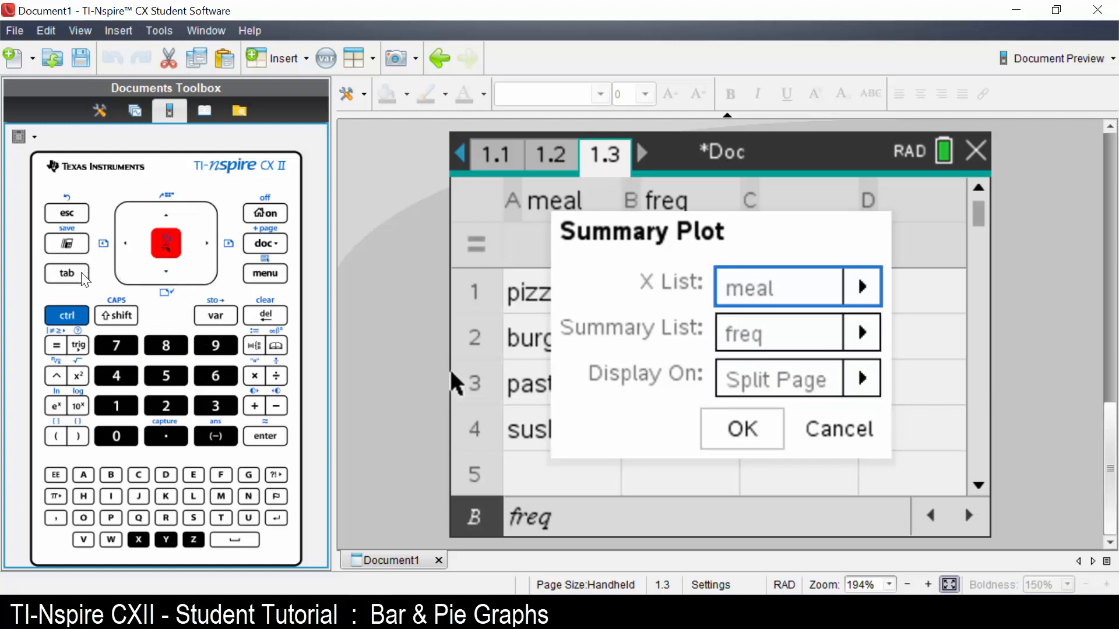
{"action": "key", "text": "tab"}
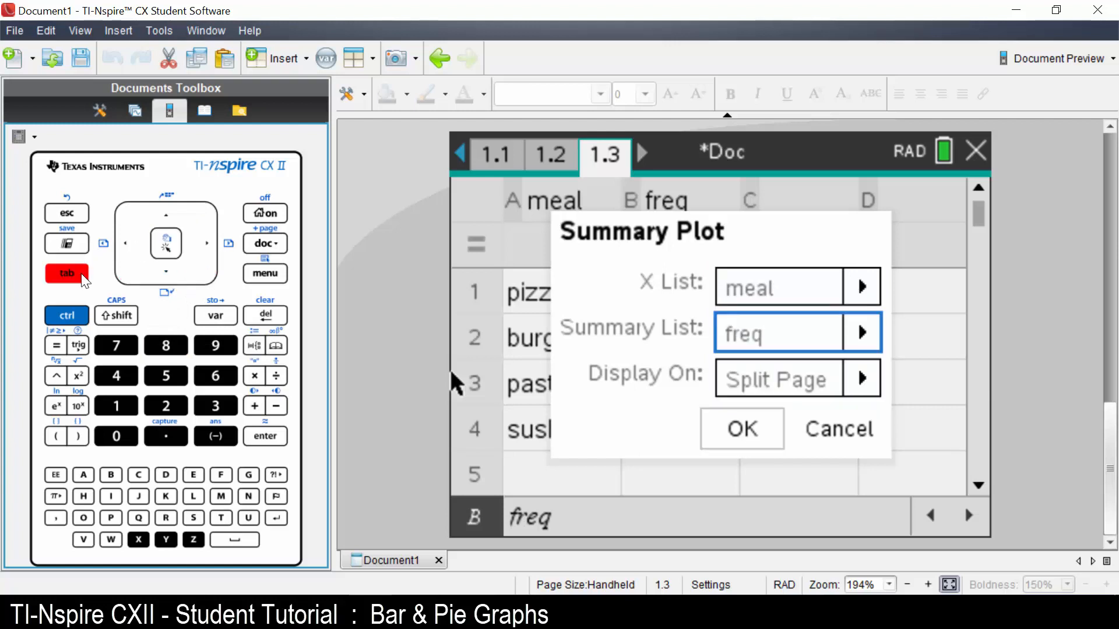
{"action": "left_click", "coordinate": [862, 333]}
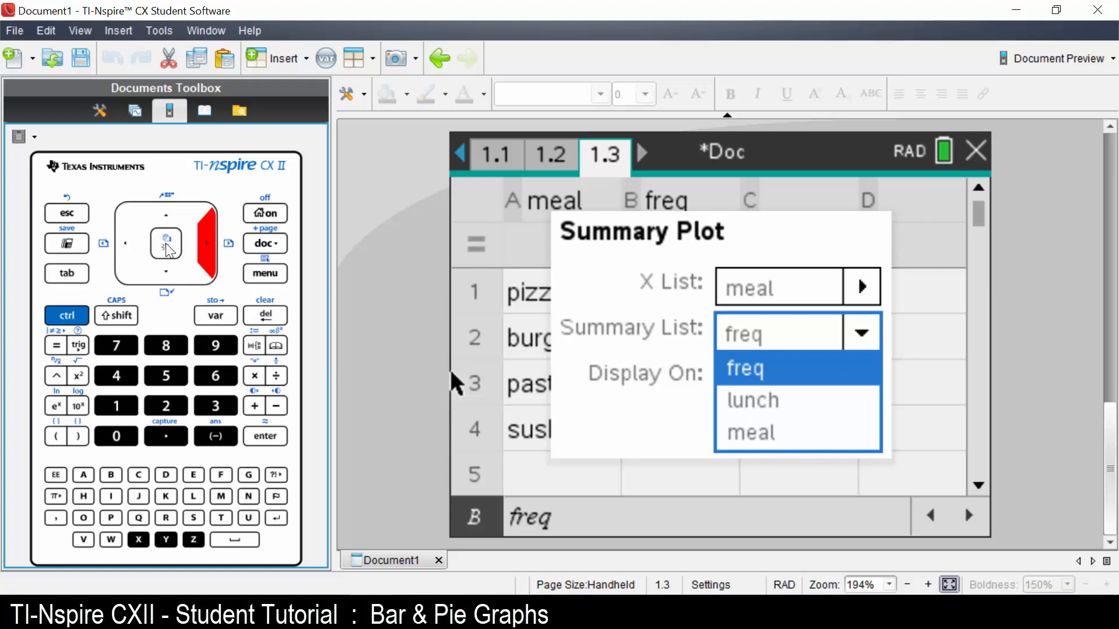
{"action": "left_click", "coordinate": [744, 369]}
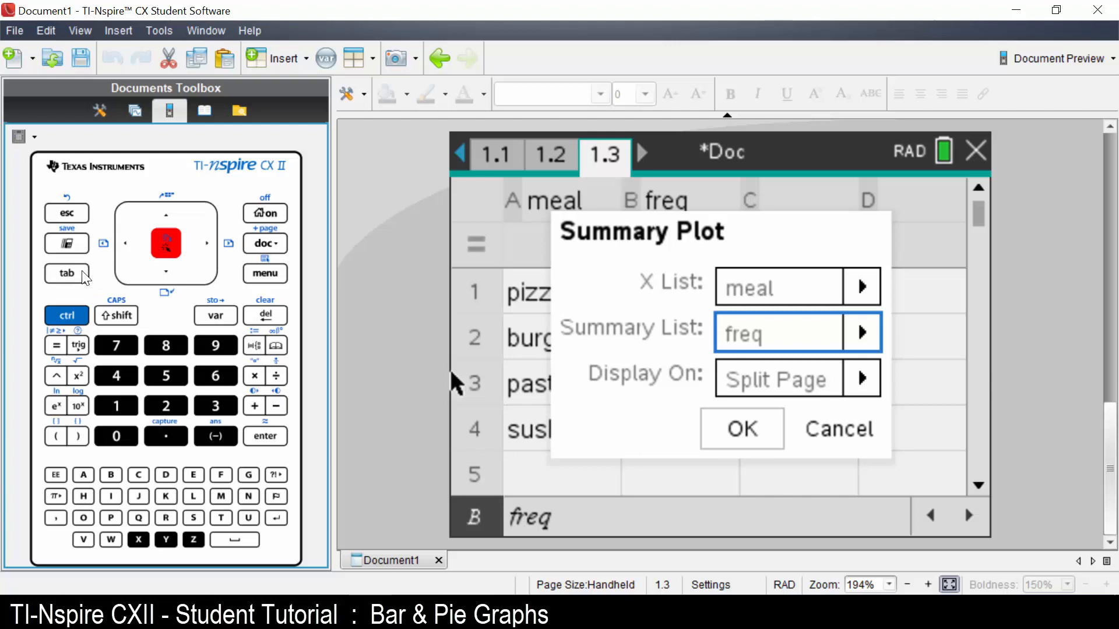
{"action": "key", "text": "tab"}
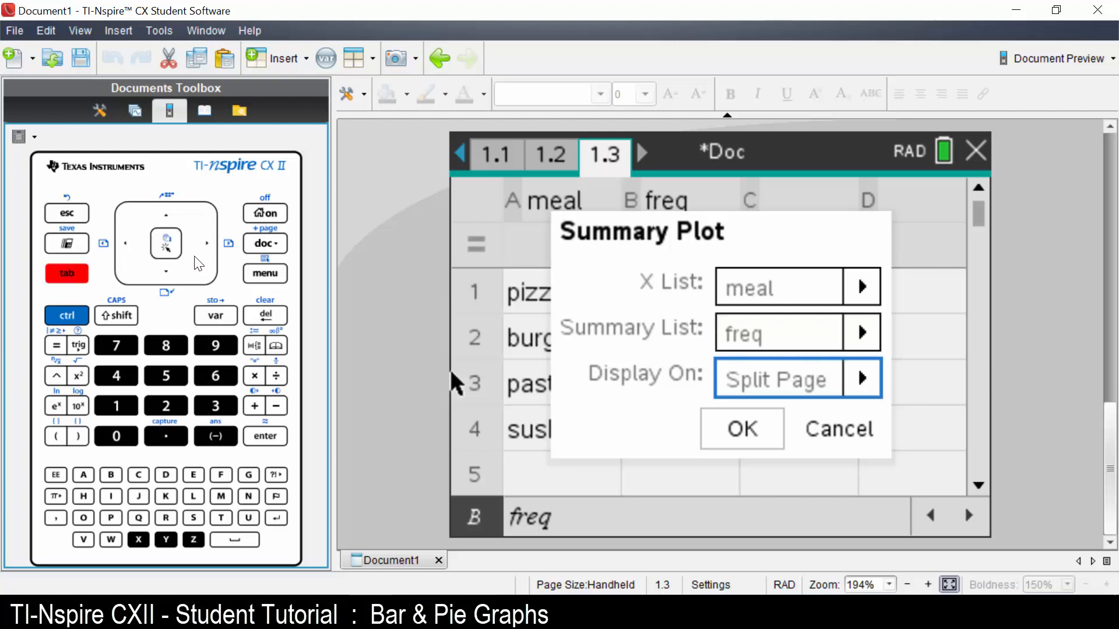
{"action": "left_click", "coordinate": [863, 378]}
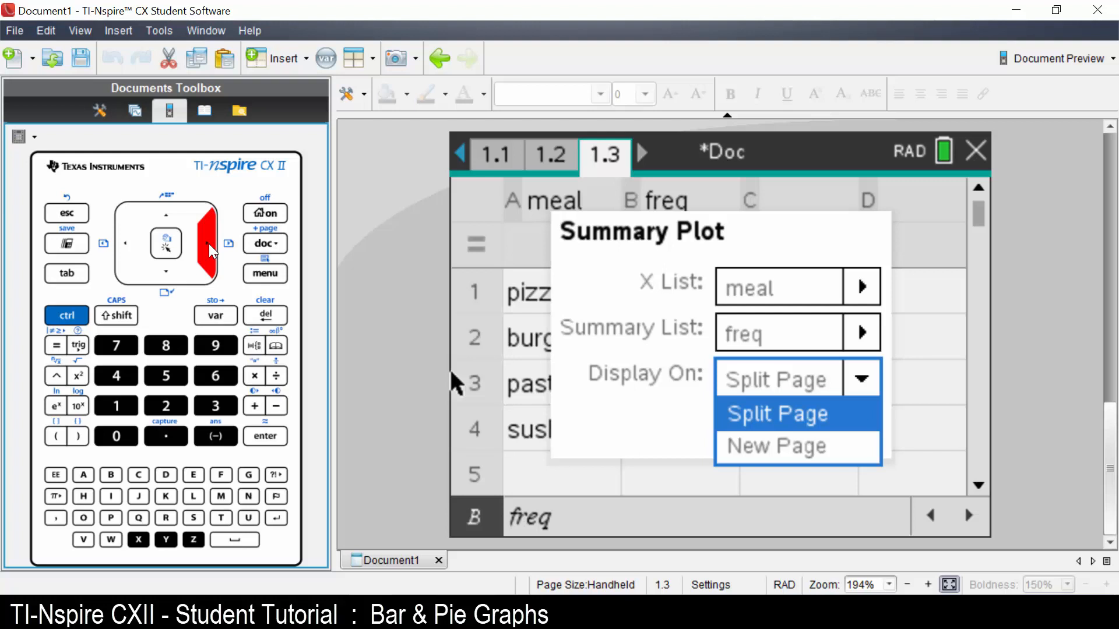
{"action": "mouse_move", "coordinate": [191, 264]}
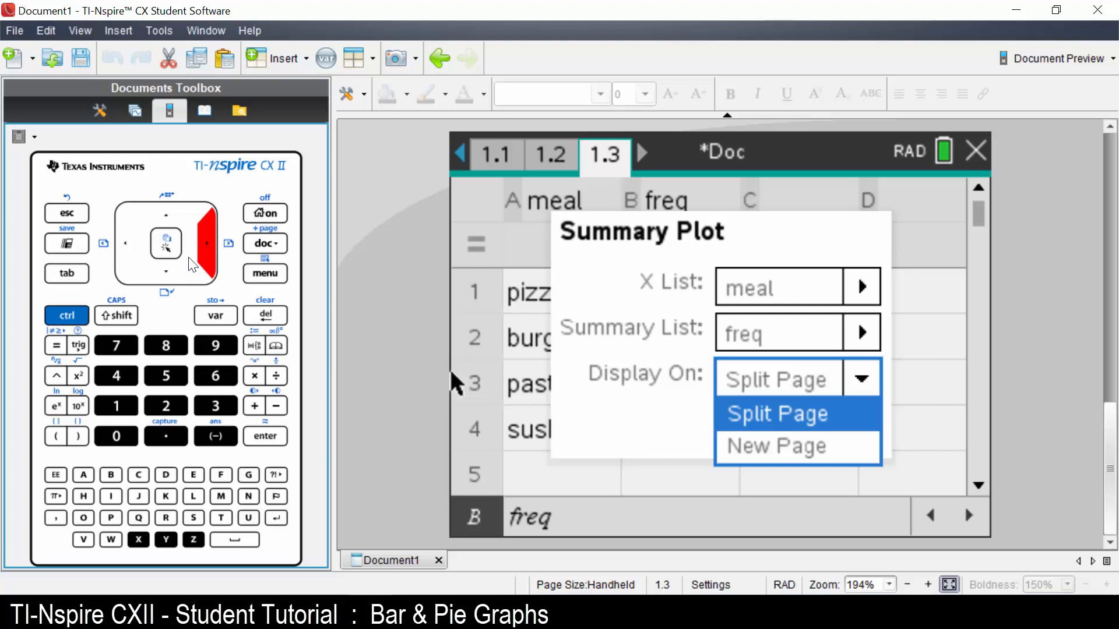
{"action": "left_click", "coordinate": [776, 446]}
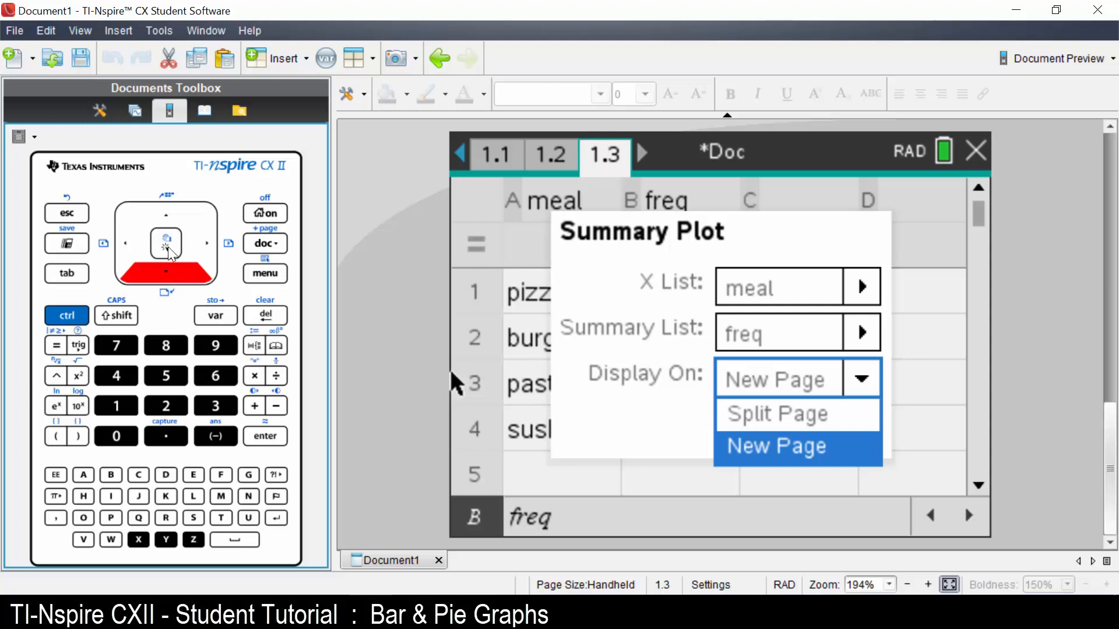
{"action": "left_click", "coordinate": [776, 446]}
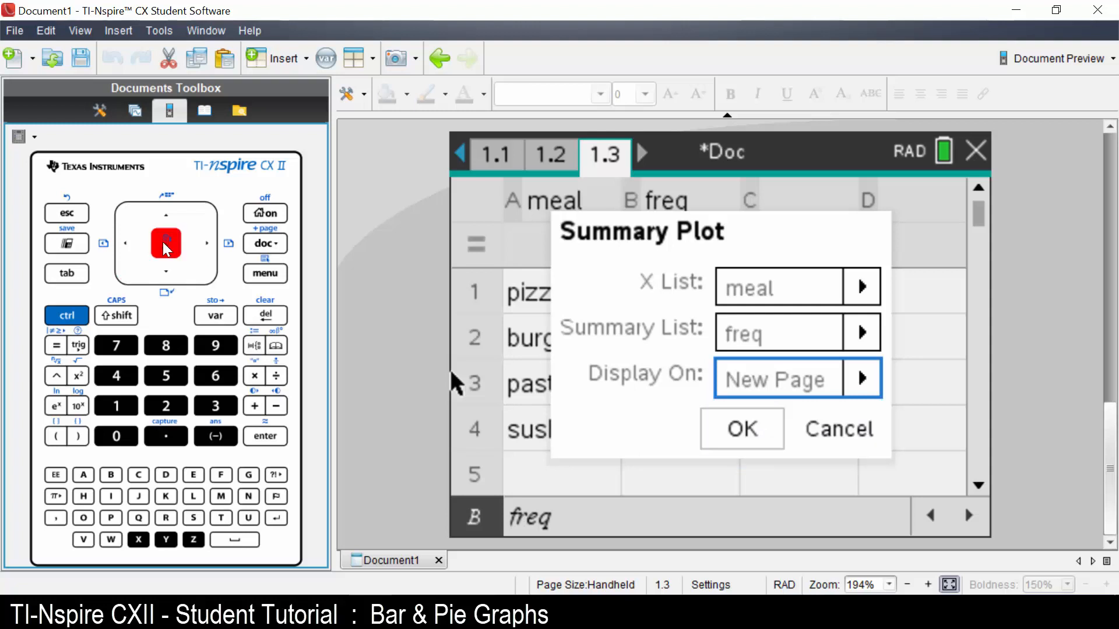
{"action": "mouse_move", "coordinate": [255, 424]}
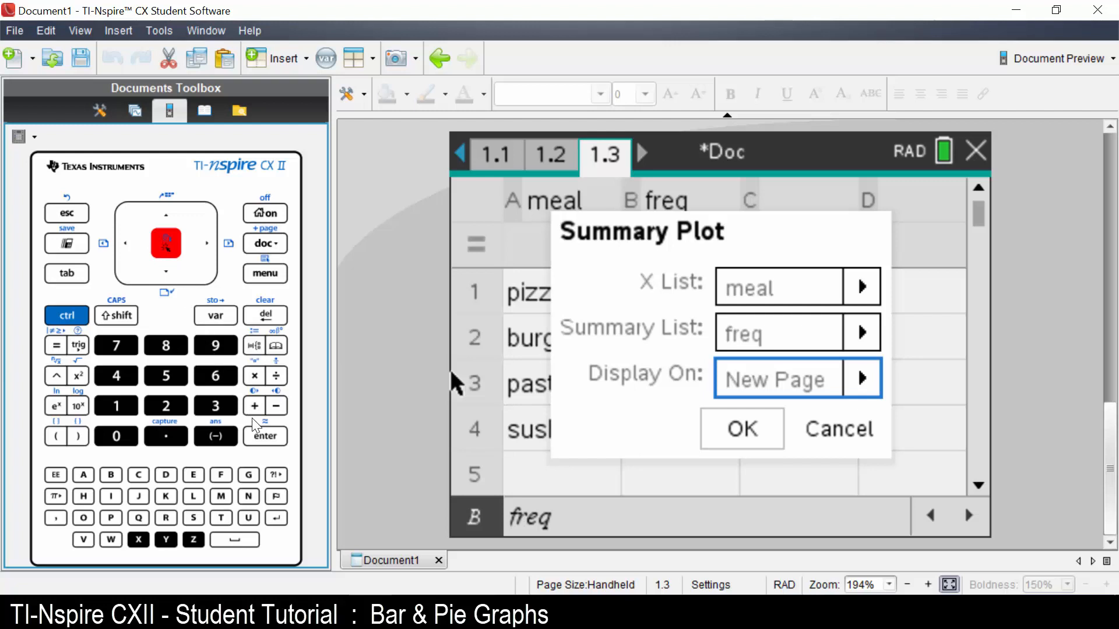
{"action": "left_click", "coordinate": [740, 429]}
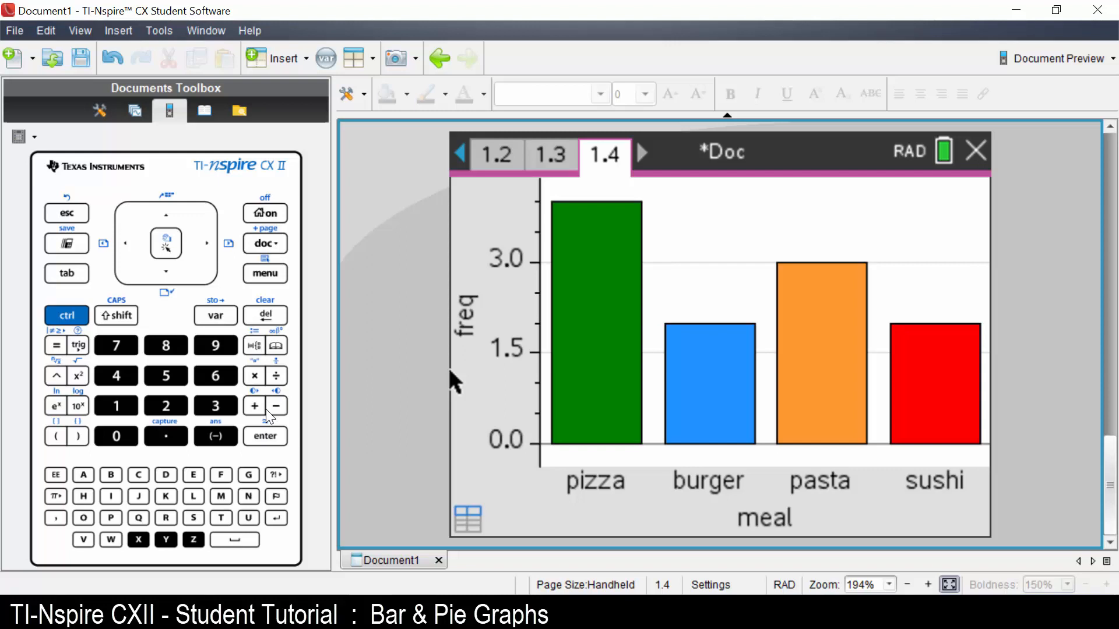
{"action": "mouse_move", "coordinate": [279, 278]}
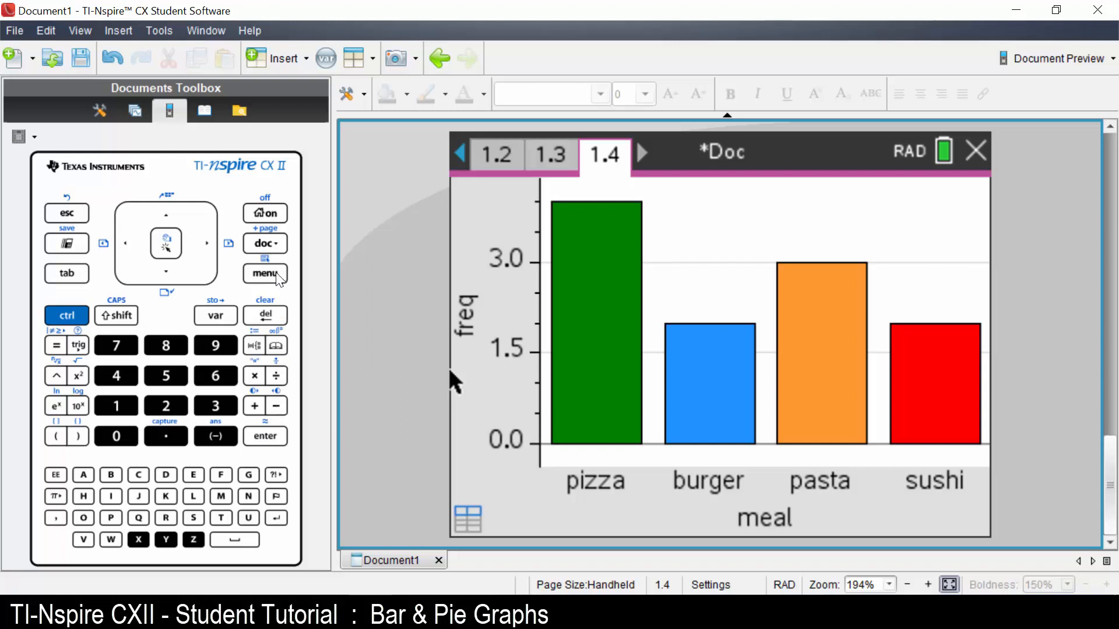
- Bring up the menu over the page 1.4 meal/freq bar chart
{"action": "left_click", "coordinate": [265, 274]}
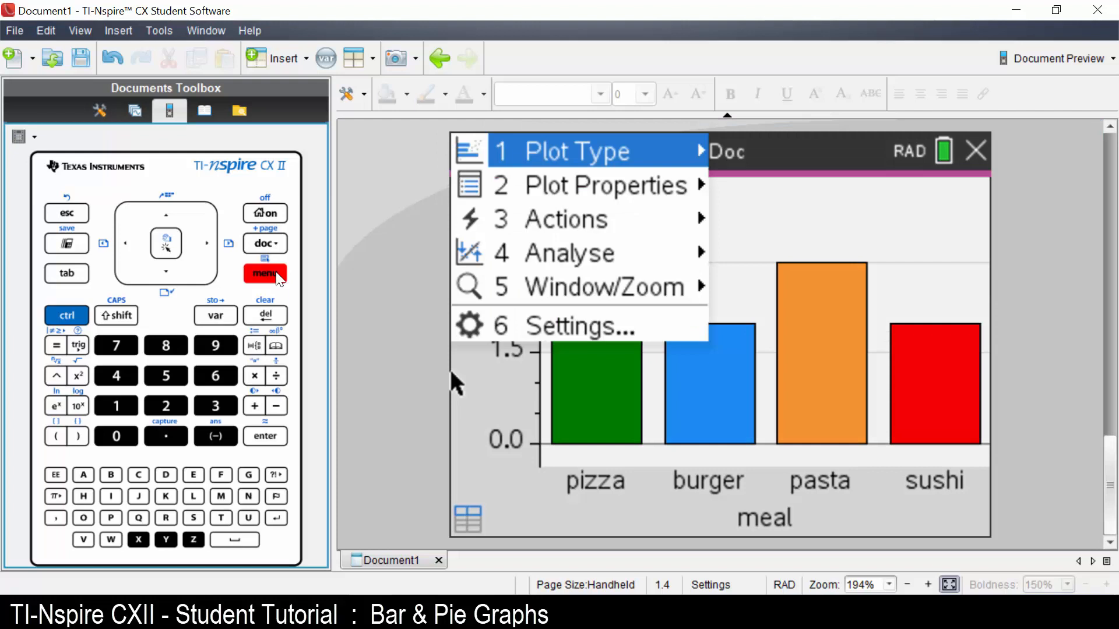
{"action": "mouse_move", "coordinate": [131, 410]}
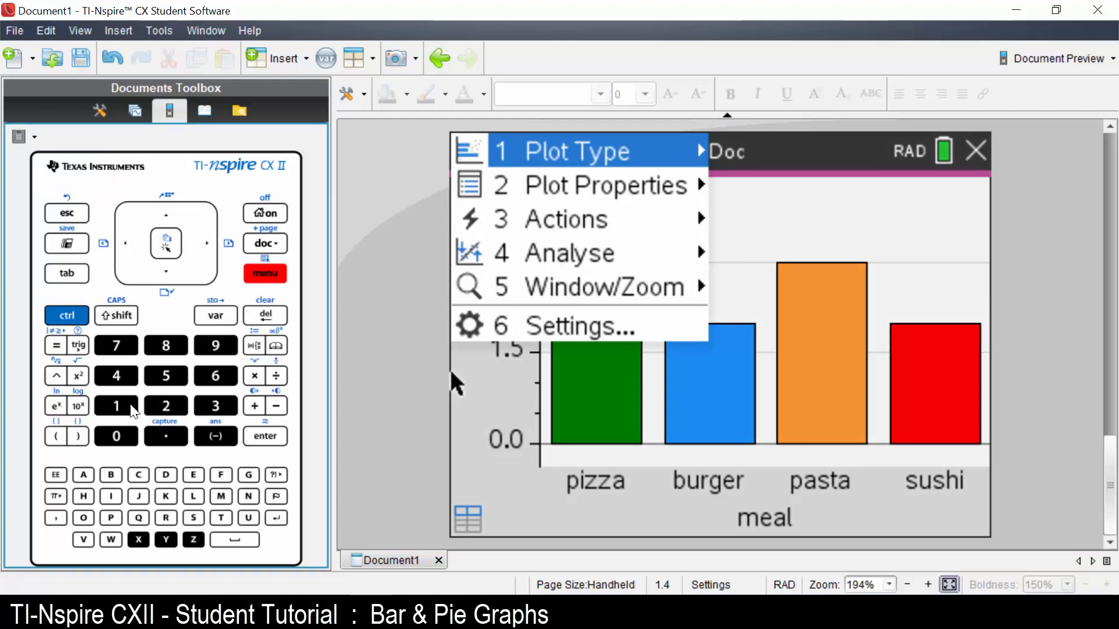
- Switch the meal/freq bar chart to the Pie Chart plot type
{"action": "left_click", "coordinate": [563, 150]}
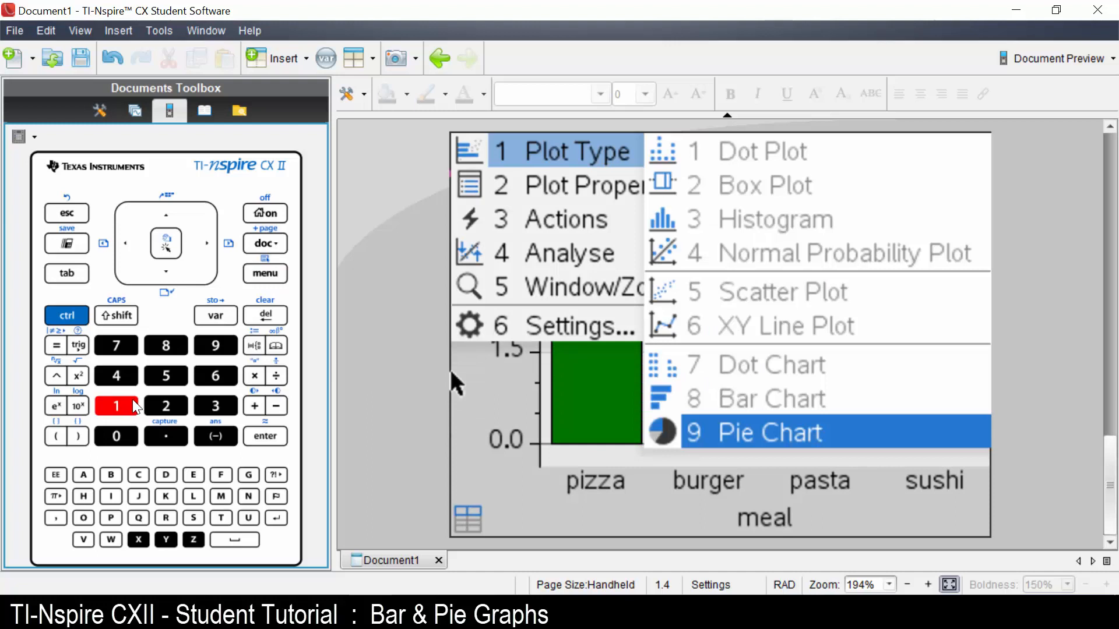
{"action": "mouse_move", "coordinate": [216, 347]}
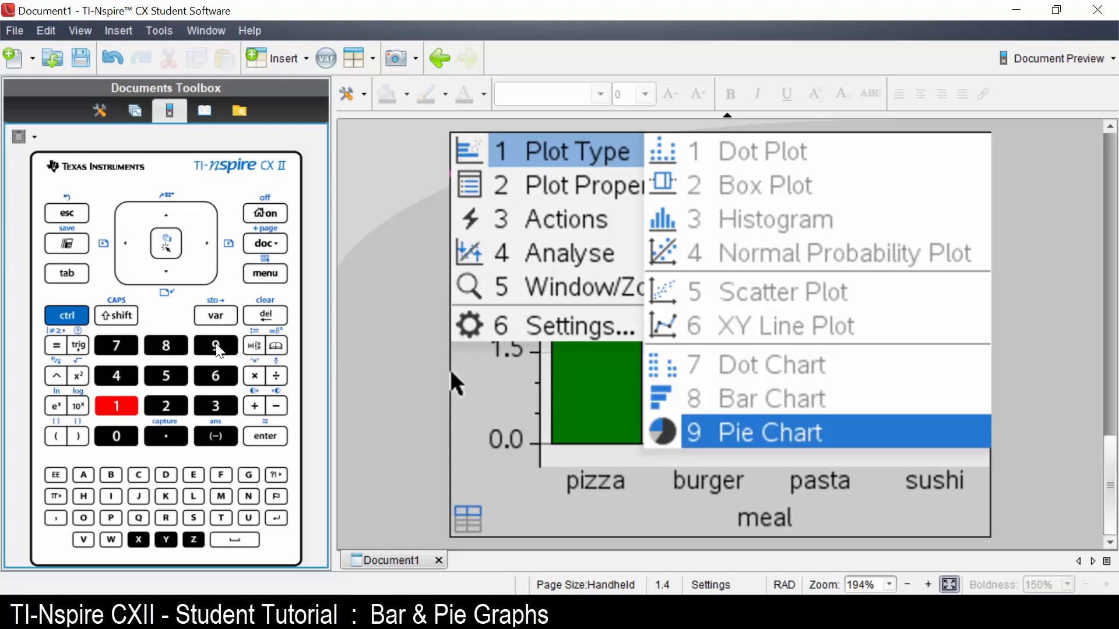
{"action": "left_click", "coordinate": [764, 433]}
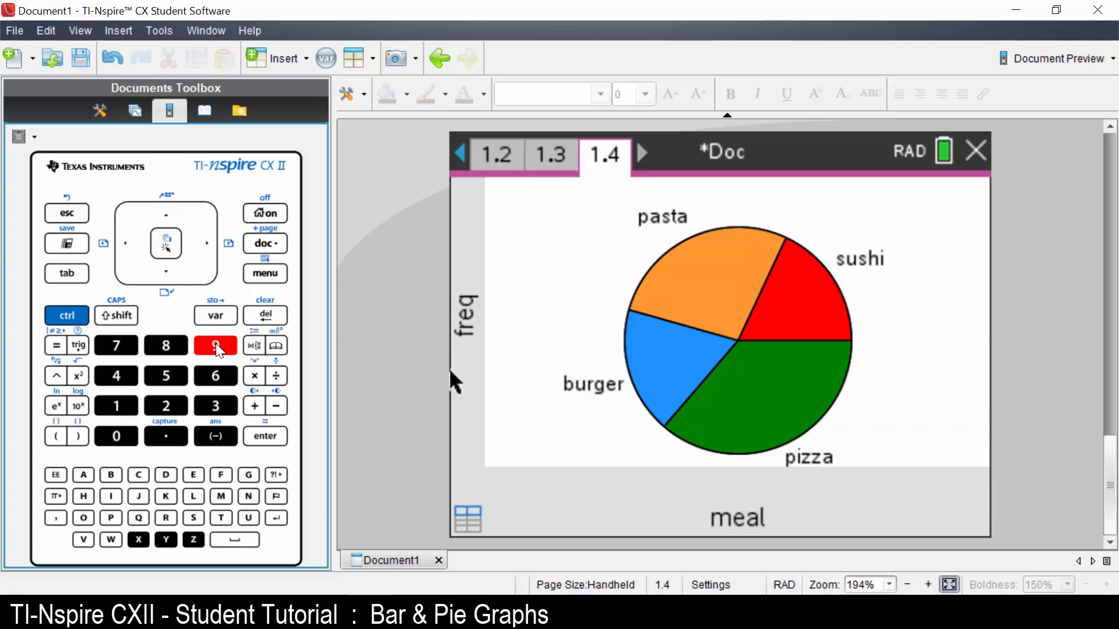